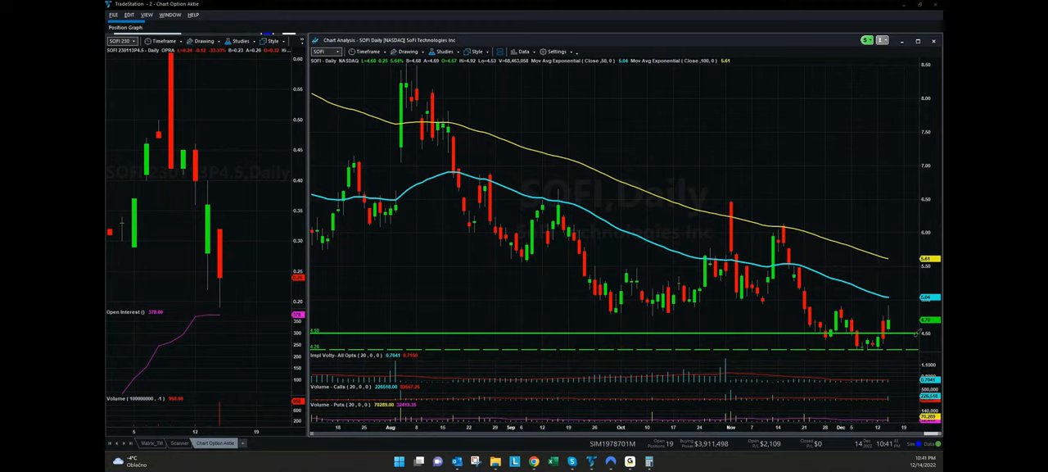
pyautogui.moveTo(919, 324)
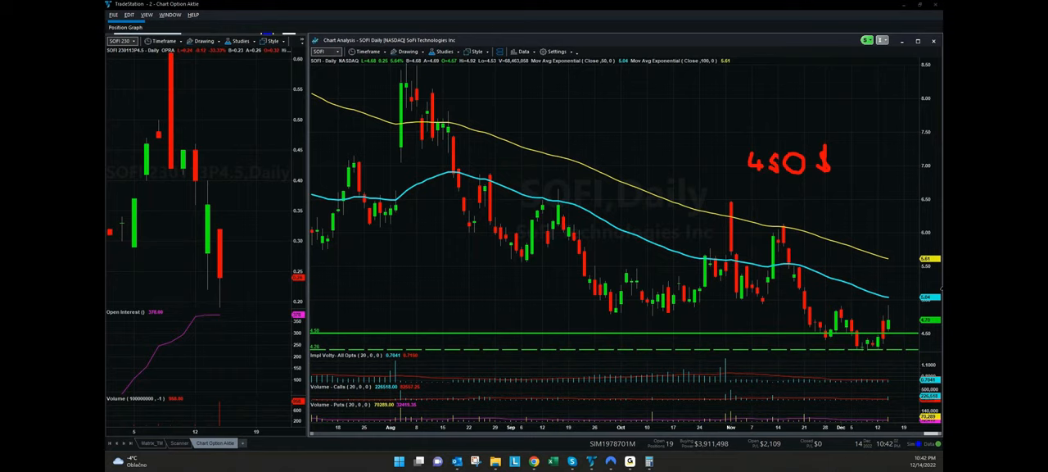
pyautogui.moveTo(937, 290)
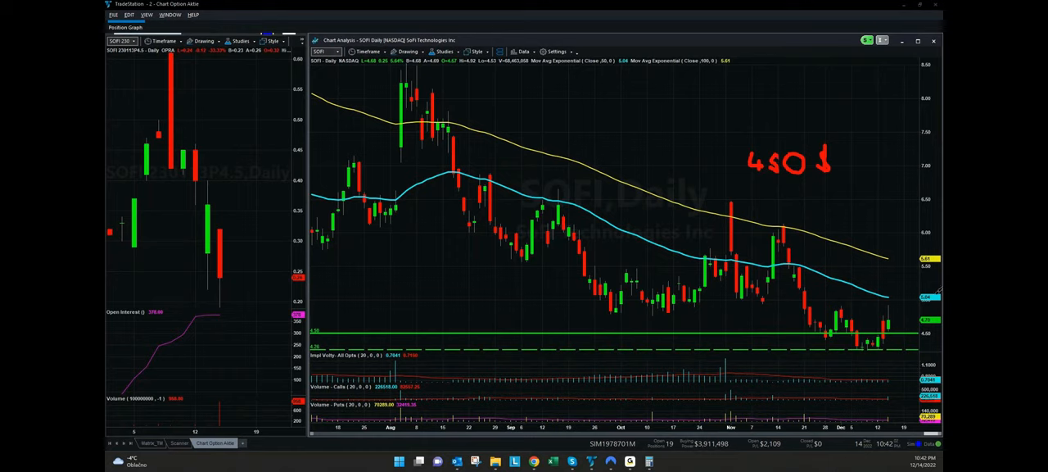
pyautogui.moveTo(419, 144)
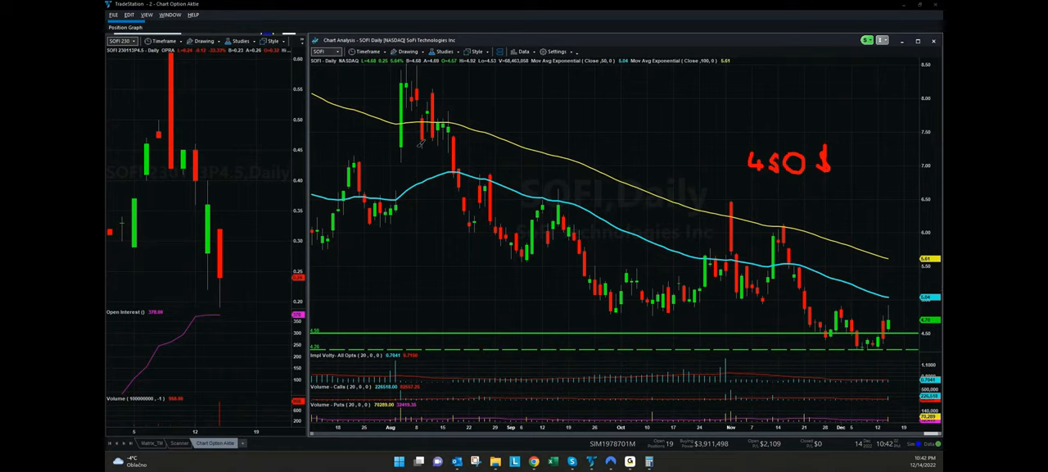
pyautogui.moveTo(164, 96)
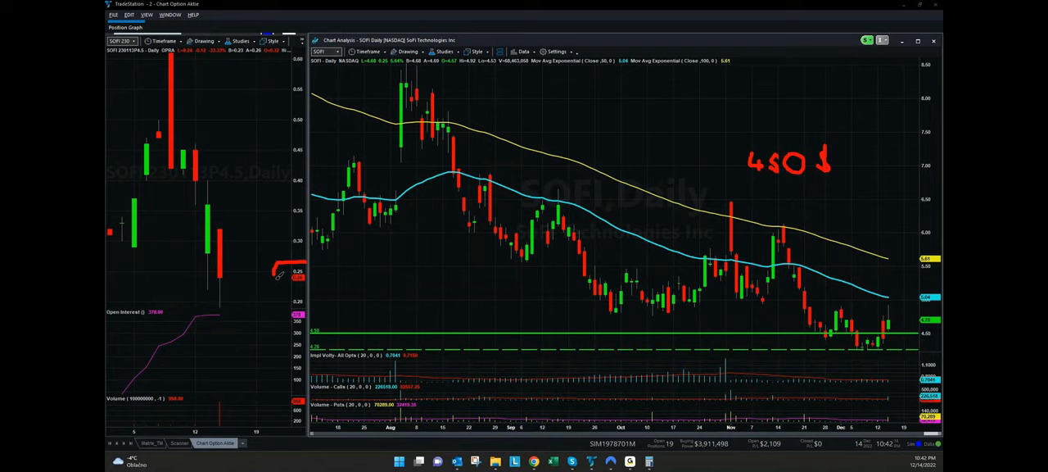
# Circle the last-price label in red and begin a handwritten '5%' note on the SOFI chart.
pyautogui.moveTo(279, 266); pyautogui.dragTo(298, 279)
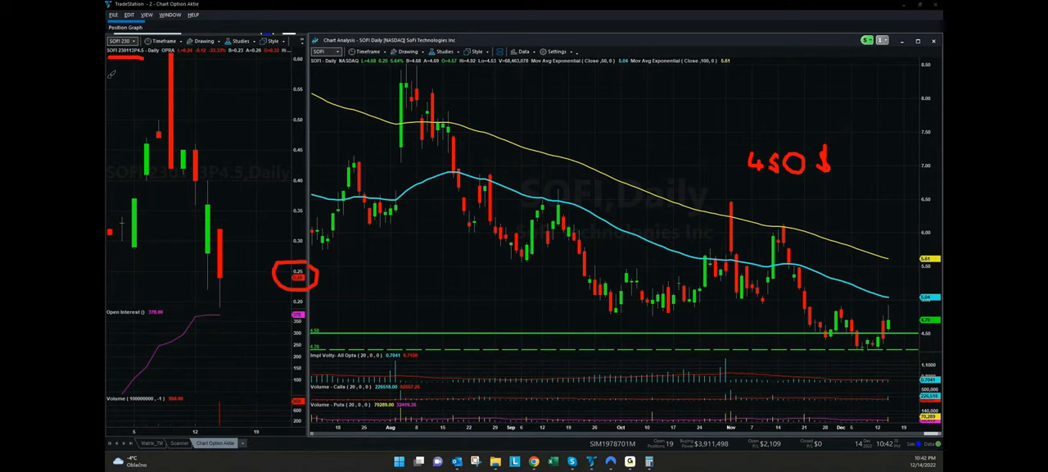
pyautogui.moveTo(193, 77)
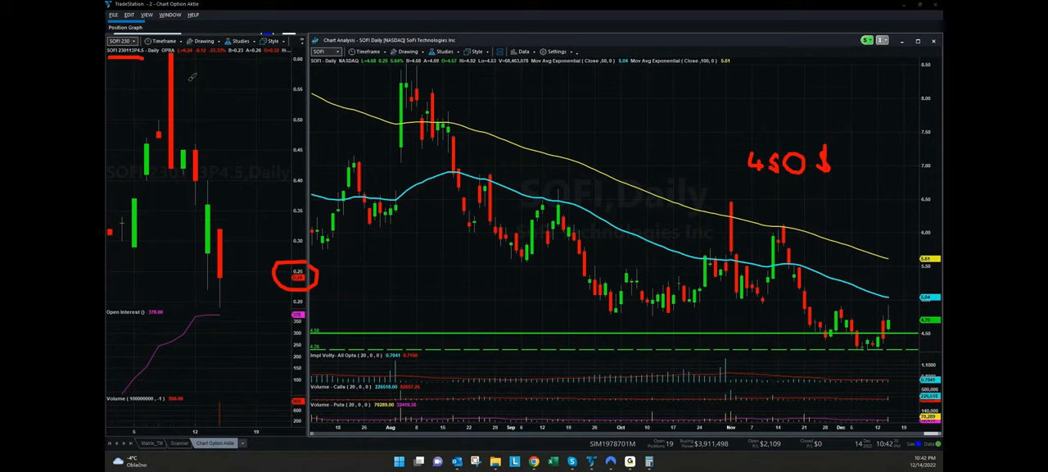
pyautogui.moveTo(528, 101)
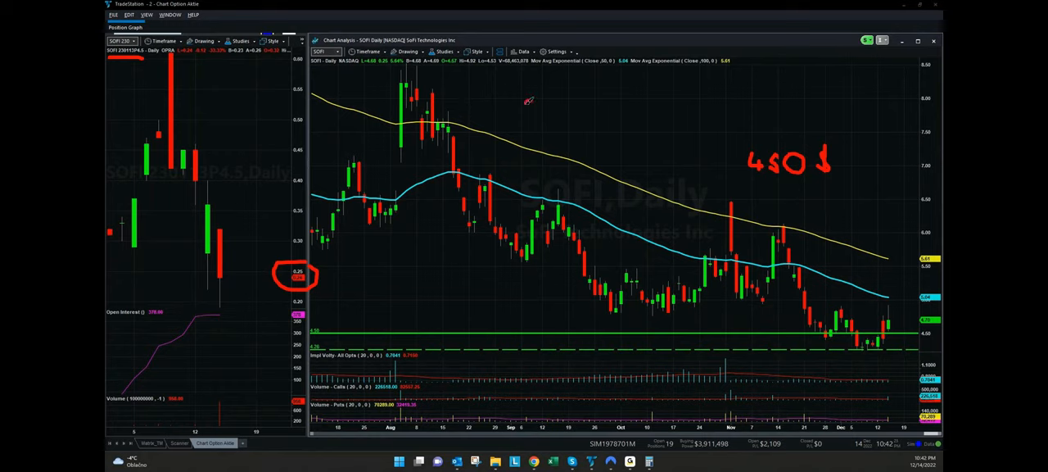
pyautogui.moveTo(532, 95); pyautogui.dragTo(524, 123)
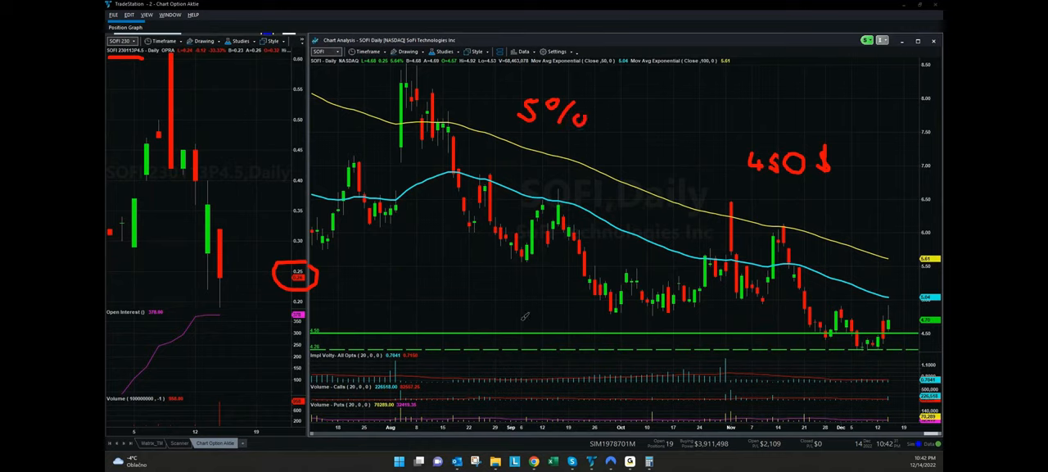
pyautogui.moveTo(934, 347)
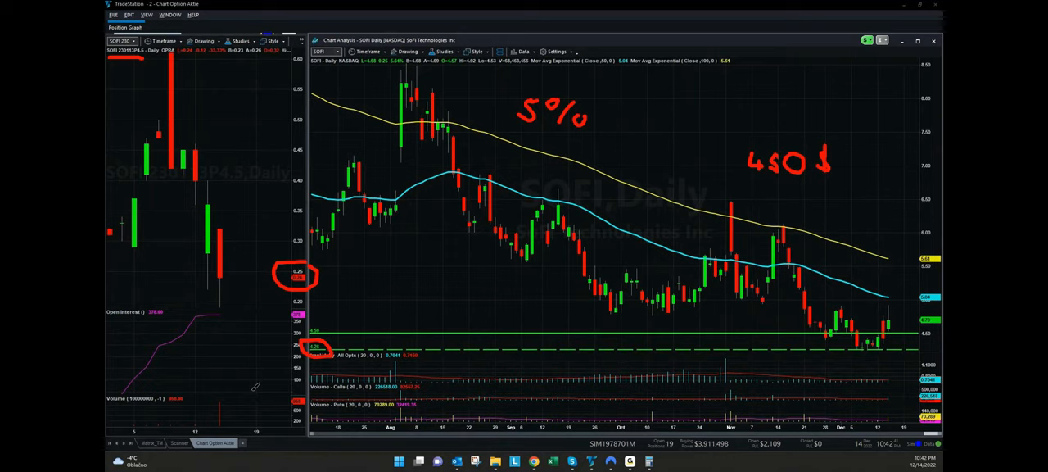
pyautogui.moveTo(316, 263)
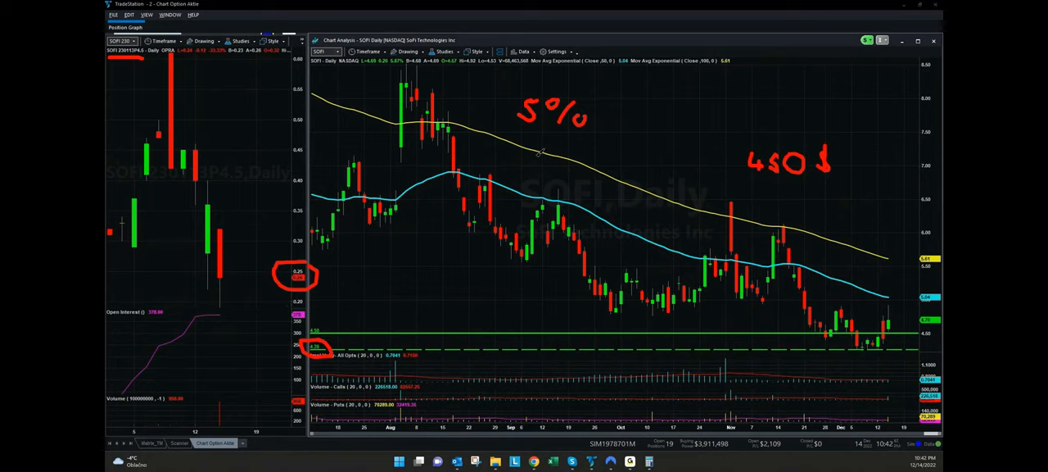
pyautogui.moveTo(315, 197)
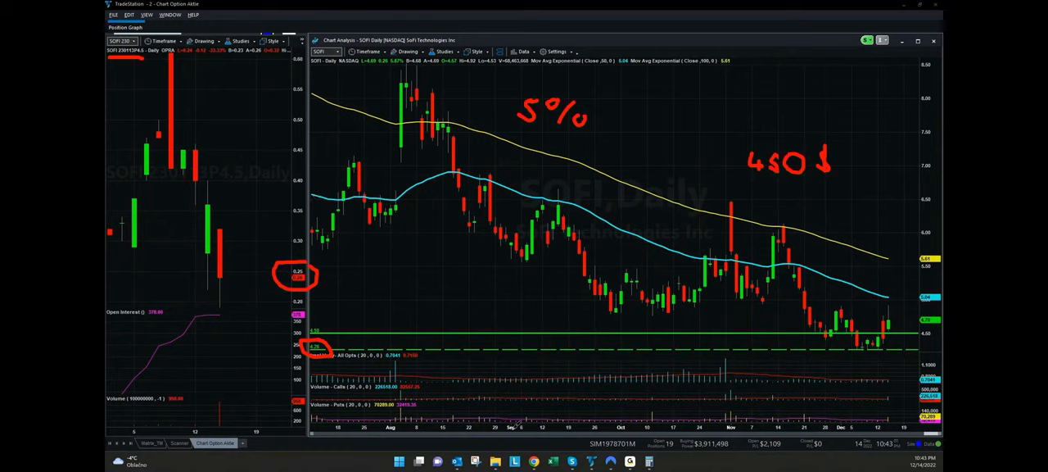
# Switch to the Maxem browser window showing the SOFI quote at 4.68 with its intraday chart.
pyautogui.click(534, 460)
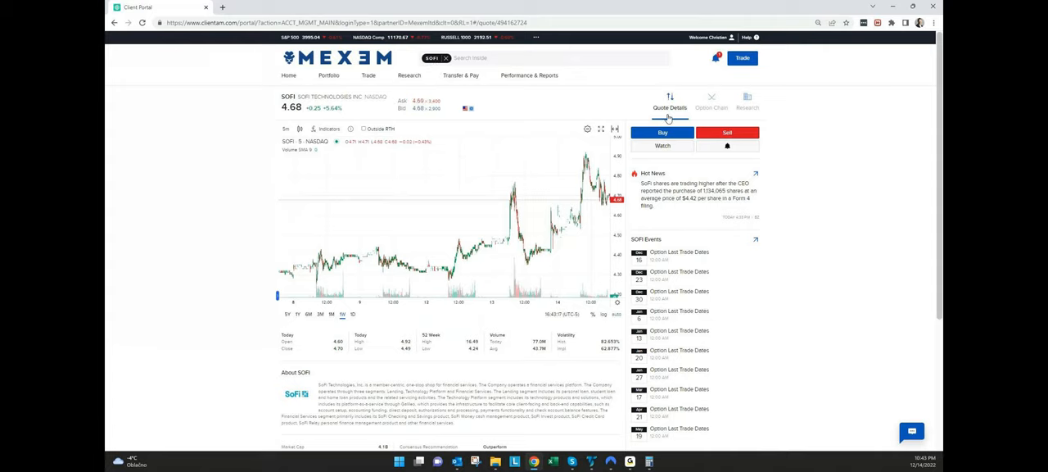
pyautogui.click(711, 101)
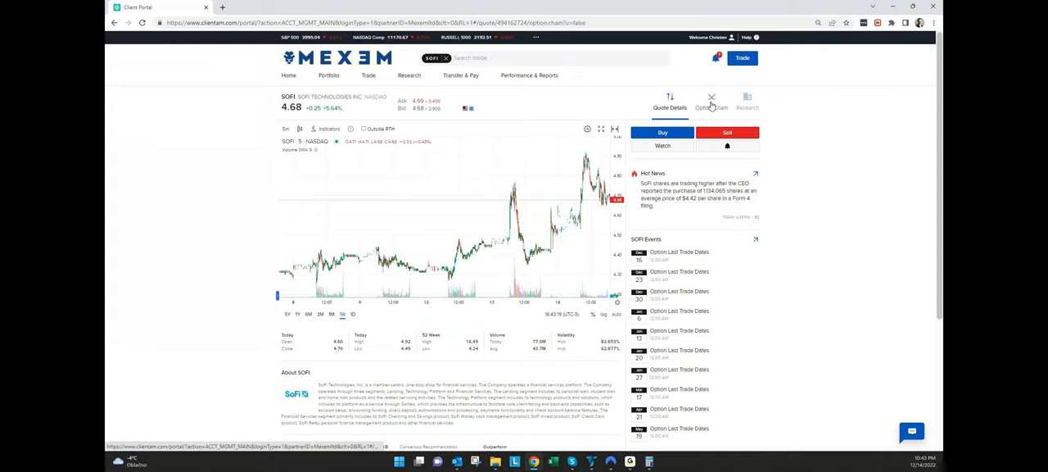
# Enter the SOFI option chain past the disclaimer and start a sell ticket on the chosen put's bid.
pyautogui.click(715, 102)
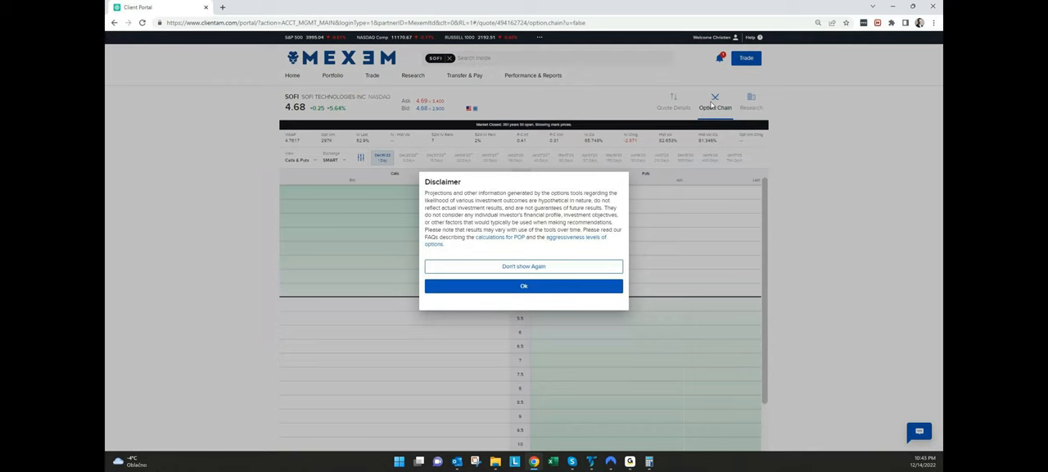
pyautogui.click(524, 285)
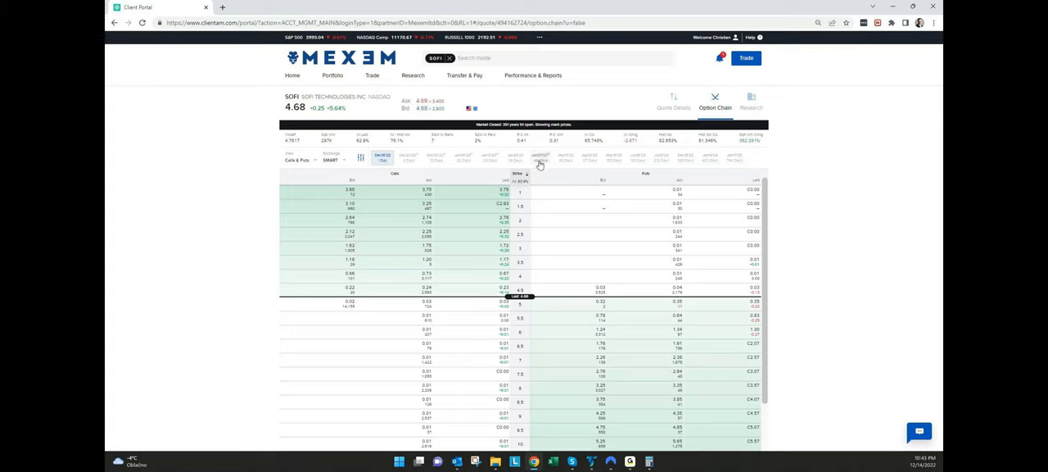
pyautogui.moveTo(383, 157)
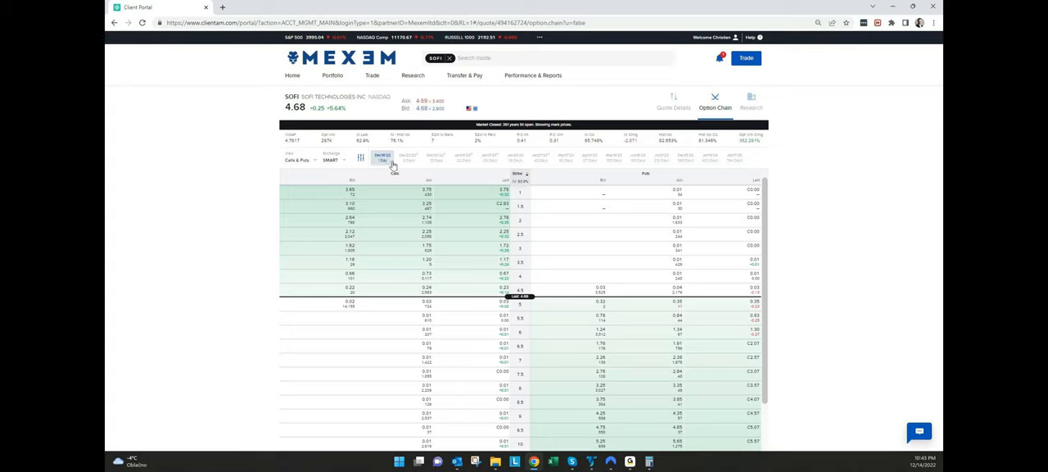
pyautogui.moveTo(505, 165)
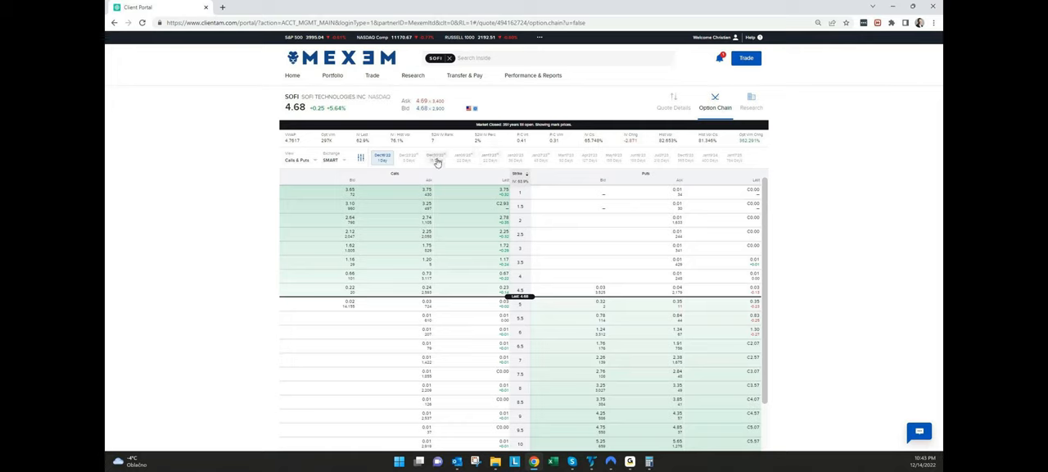
pyautogui.moveTo(452, 160)
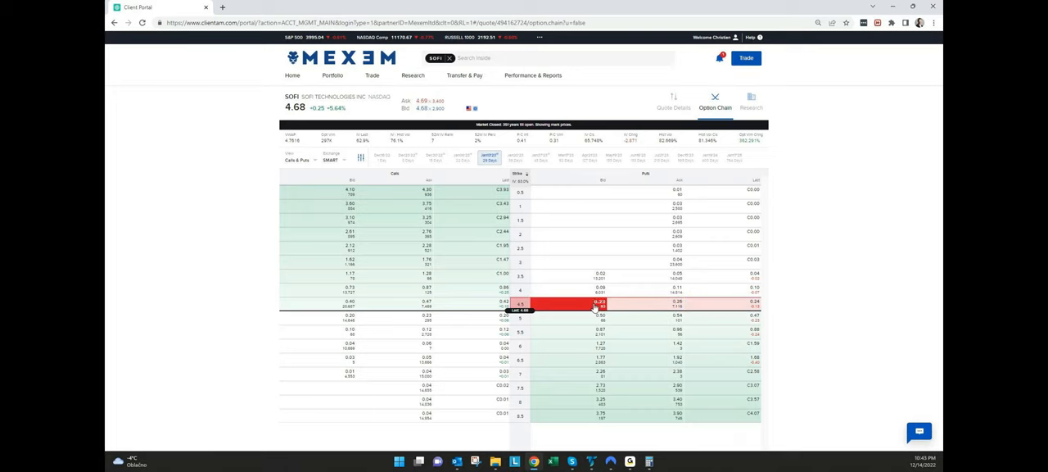
pyautogui.click(603, 293)
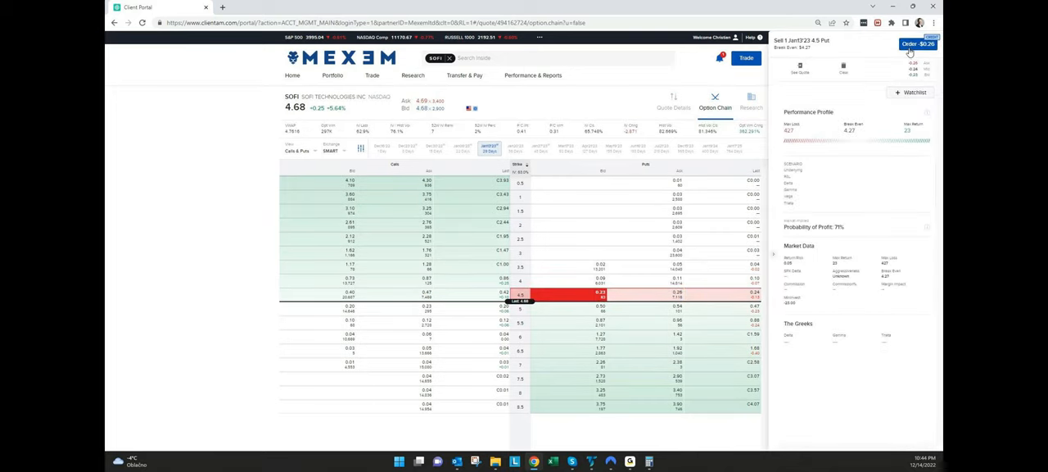